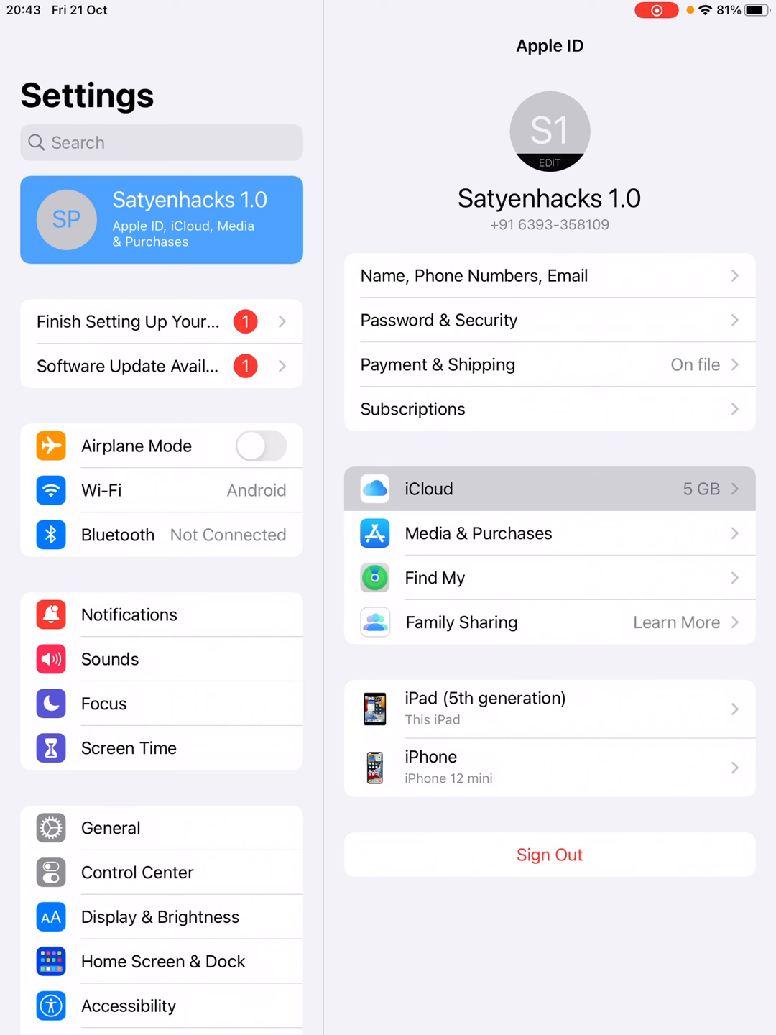
Step: Open the iCloud page from the Apple ID settings and scroll through its app sync list
click(549, 489)
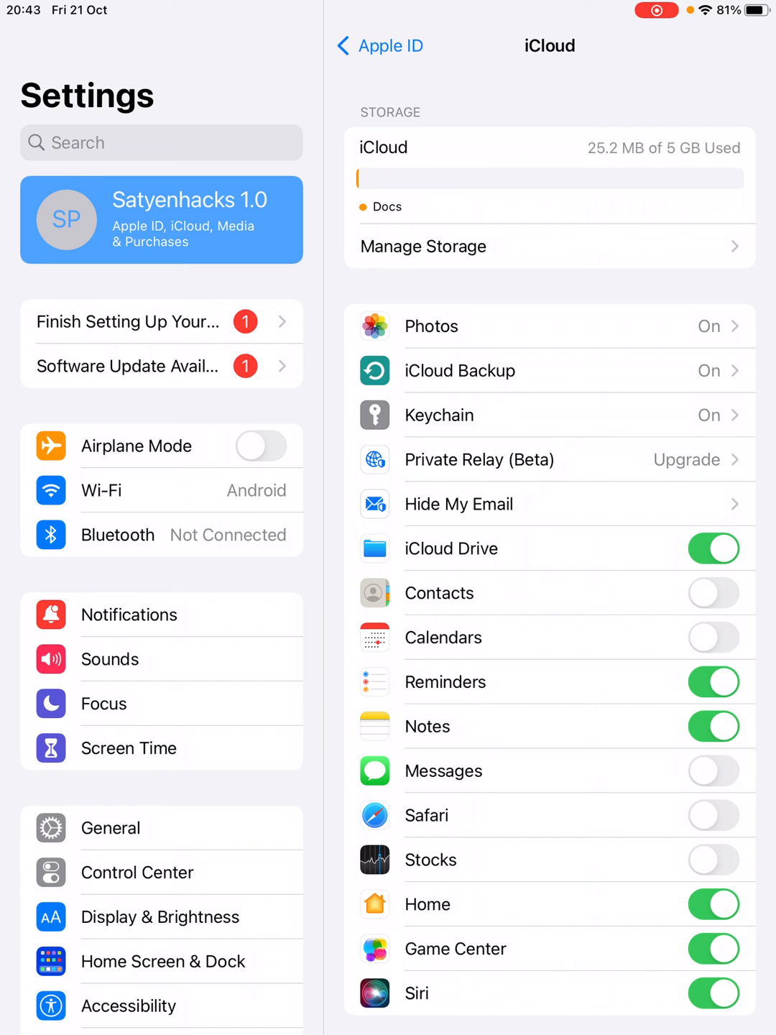
scroll(down, 3)
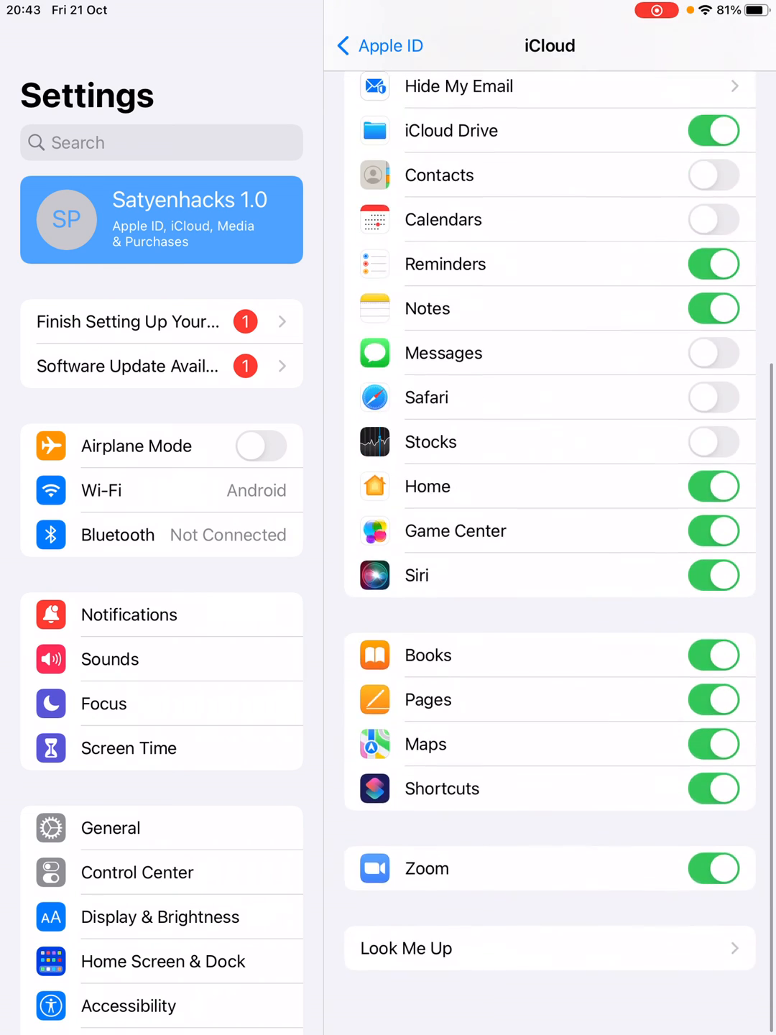
scroll(down, 3)
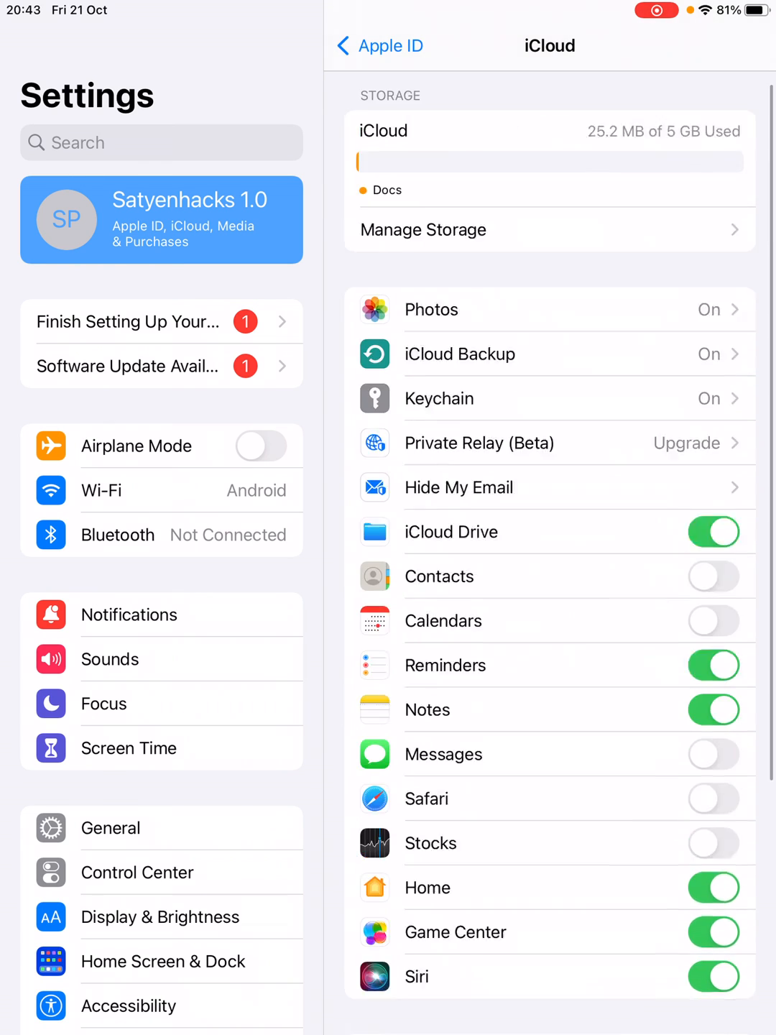
scroll(down, 3)
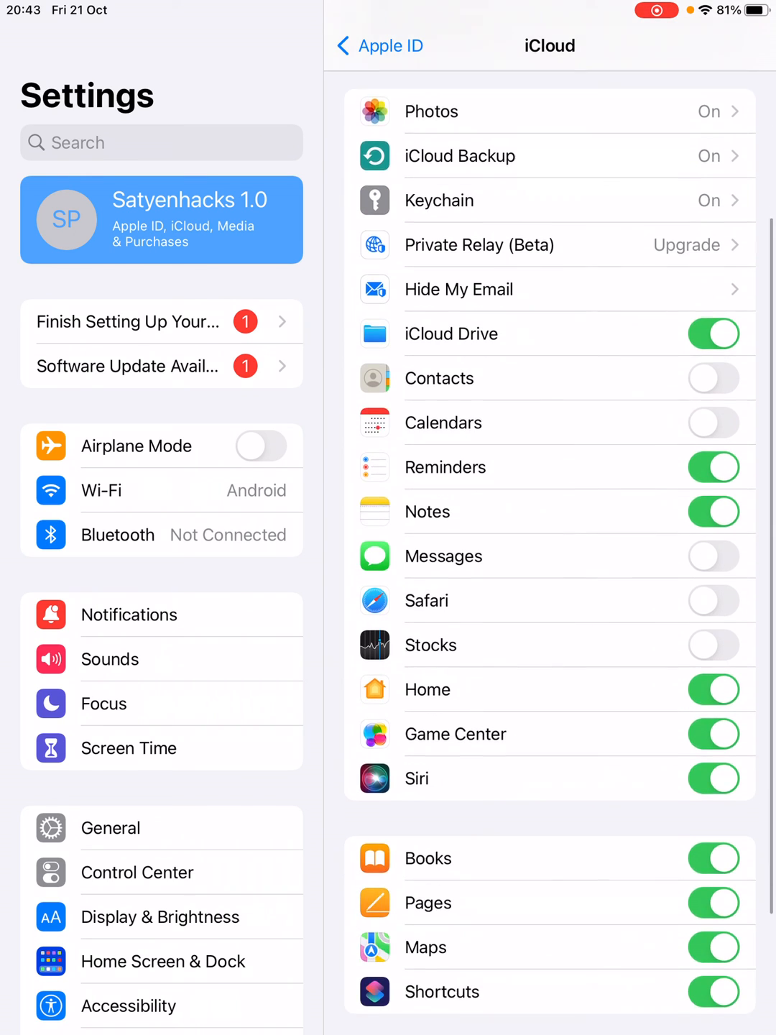
scroll(down, 3)
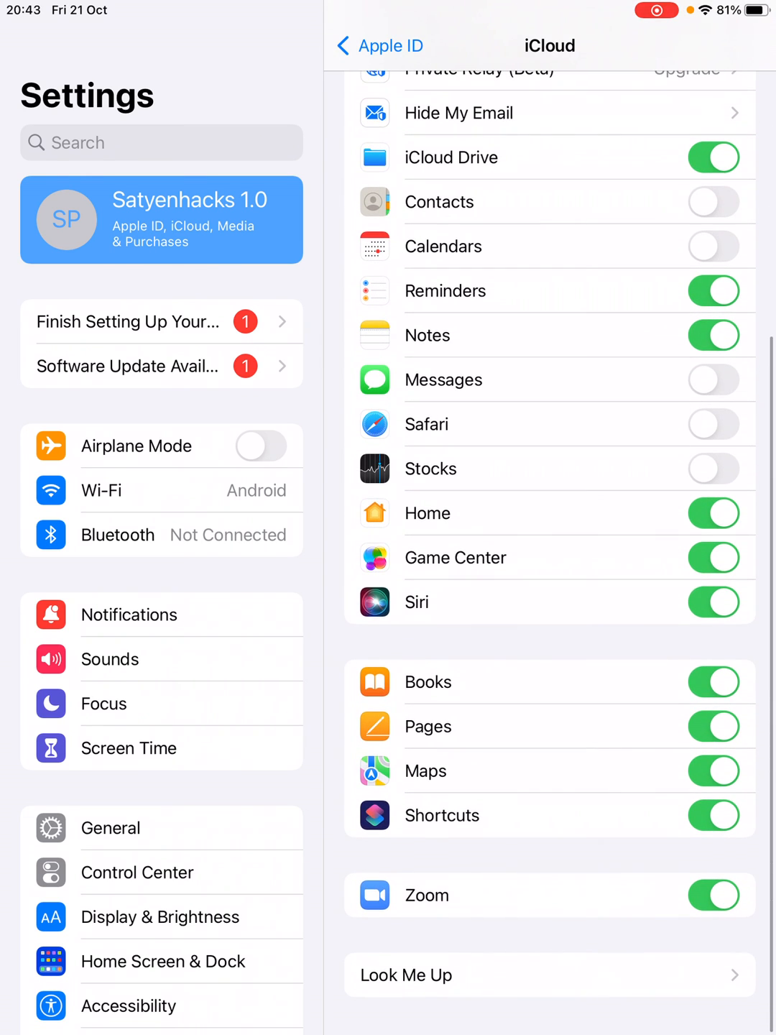
Step: Turn off iCloud Drive syncing, cancel the contacts merge, and keep Notes syncing
click(713, 157)
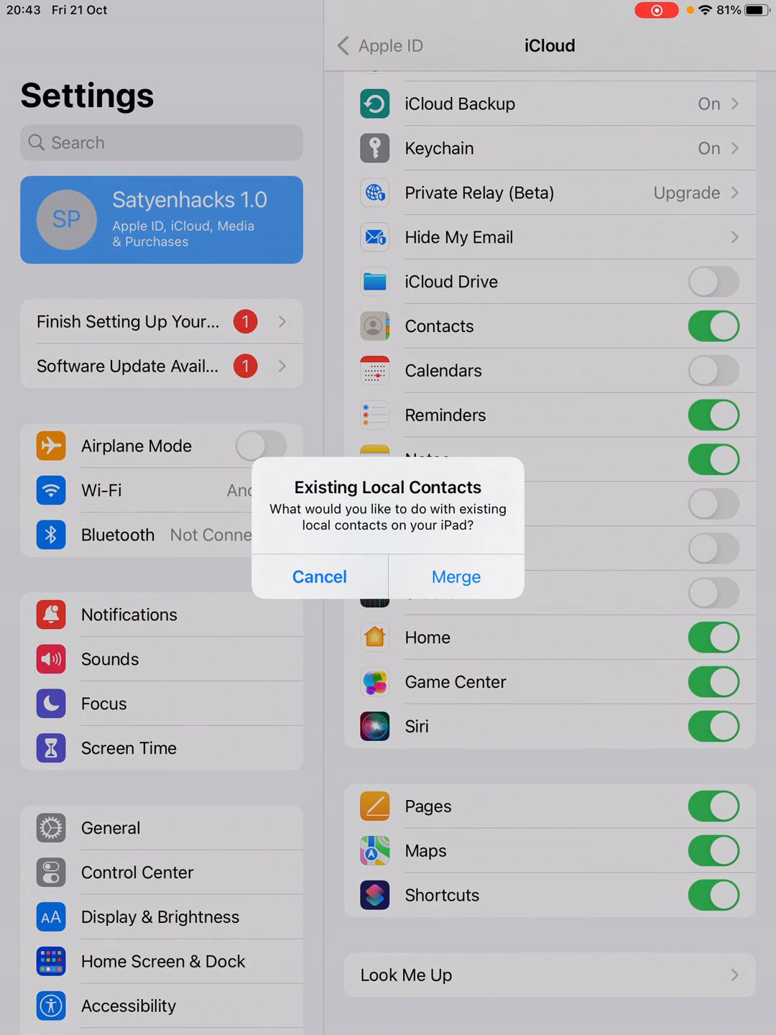
click(320, 576)
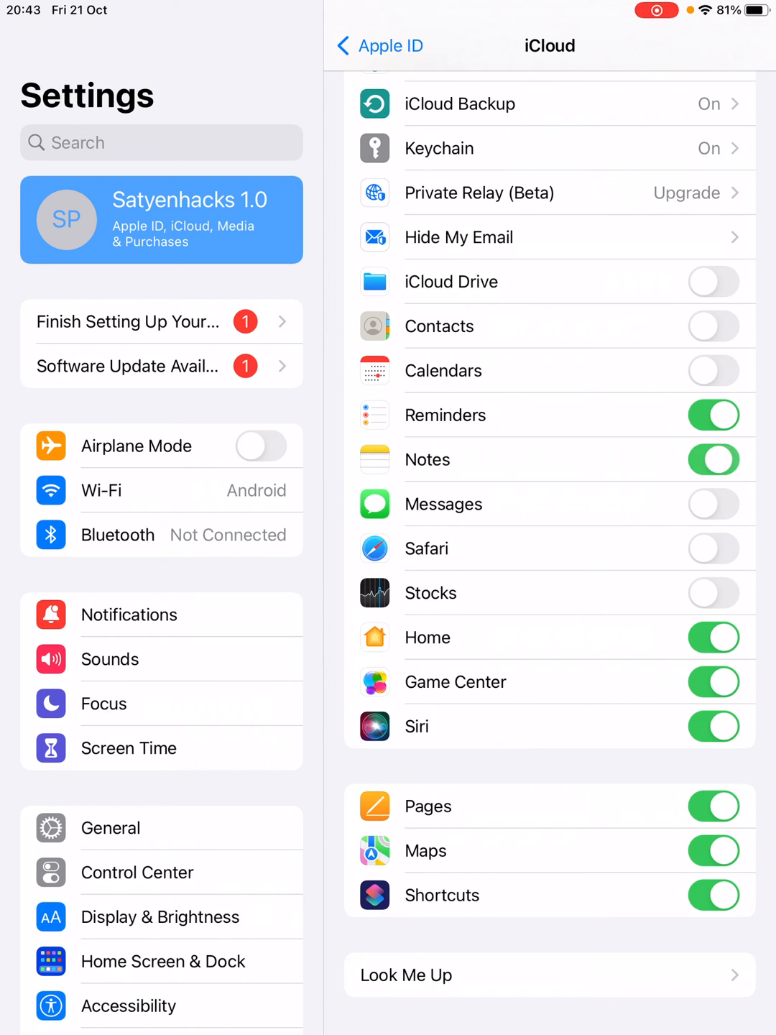
click(713, 459)
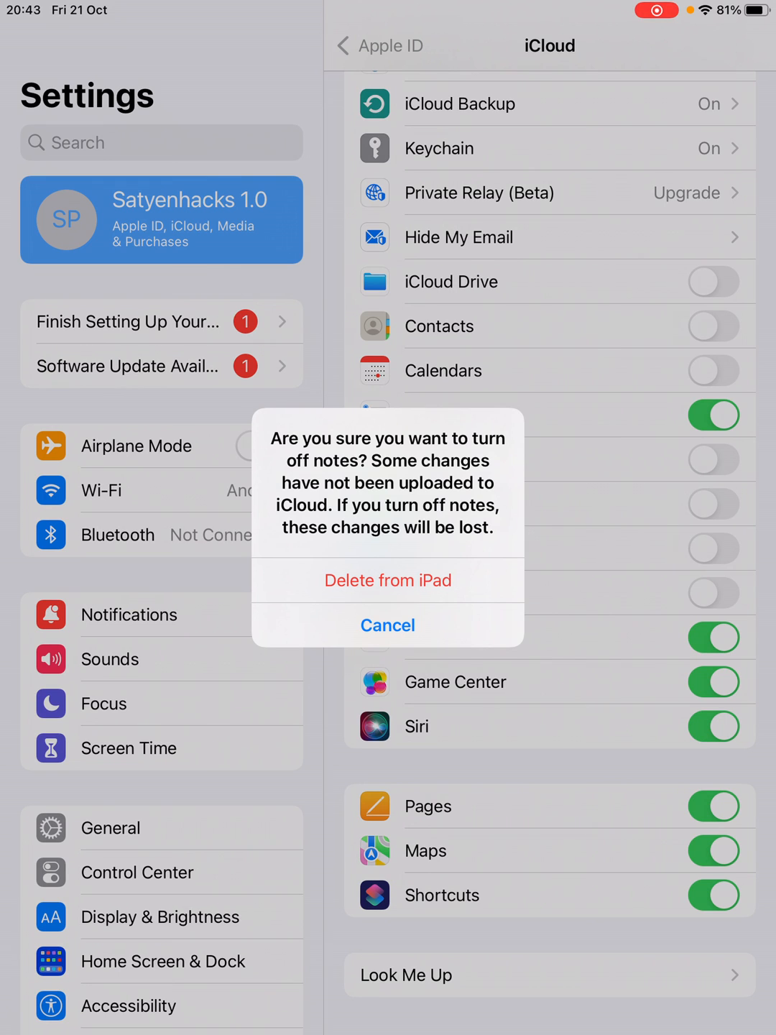
click(388, 625)
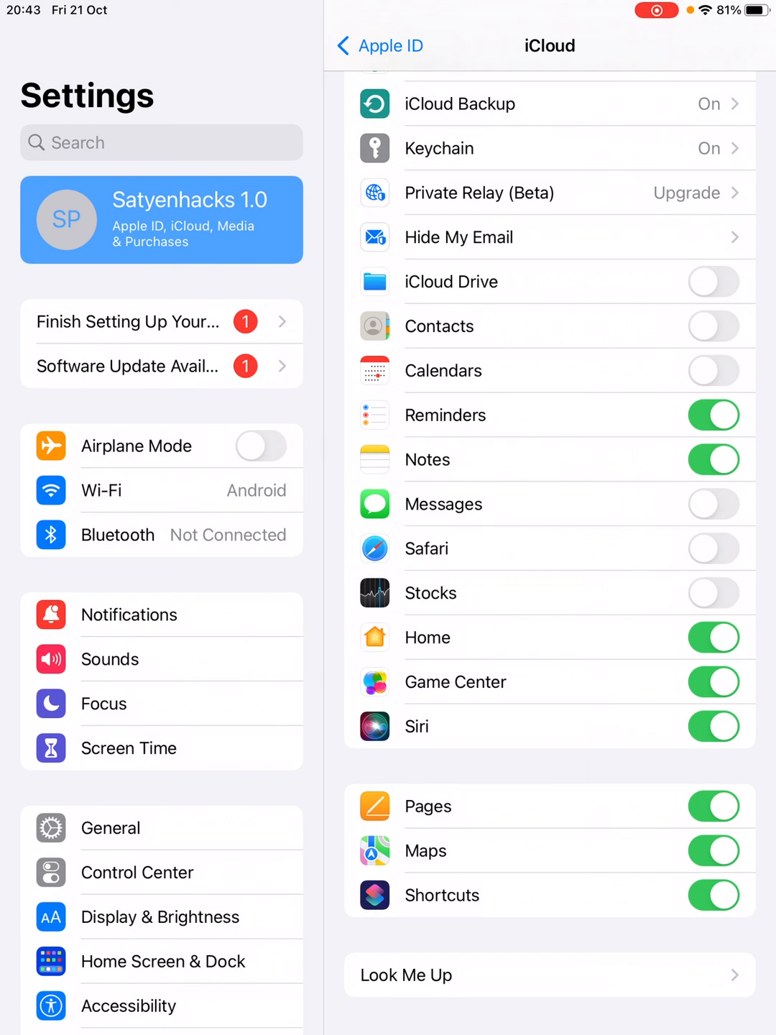
Step: Keep Reminders syncing after its warning and switch Game Center syncing off
click(713, 415)
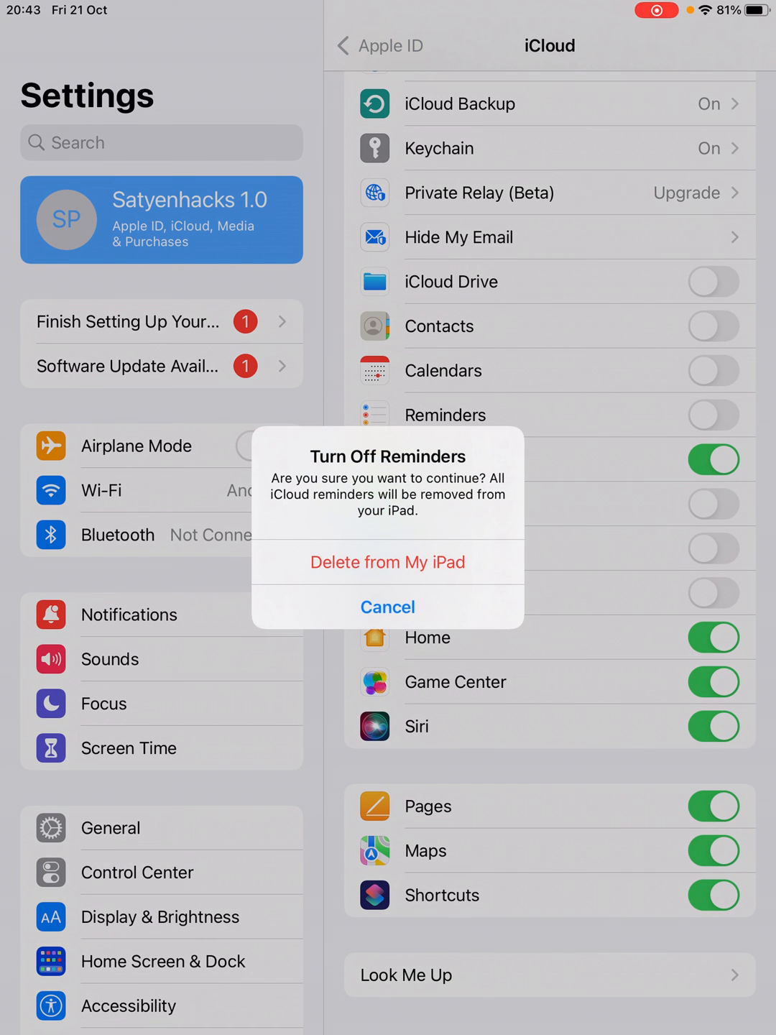
click(388, 607)
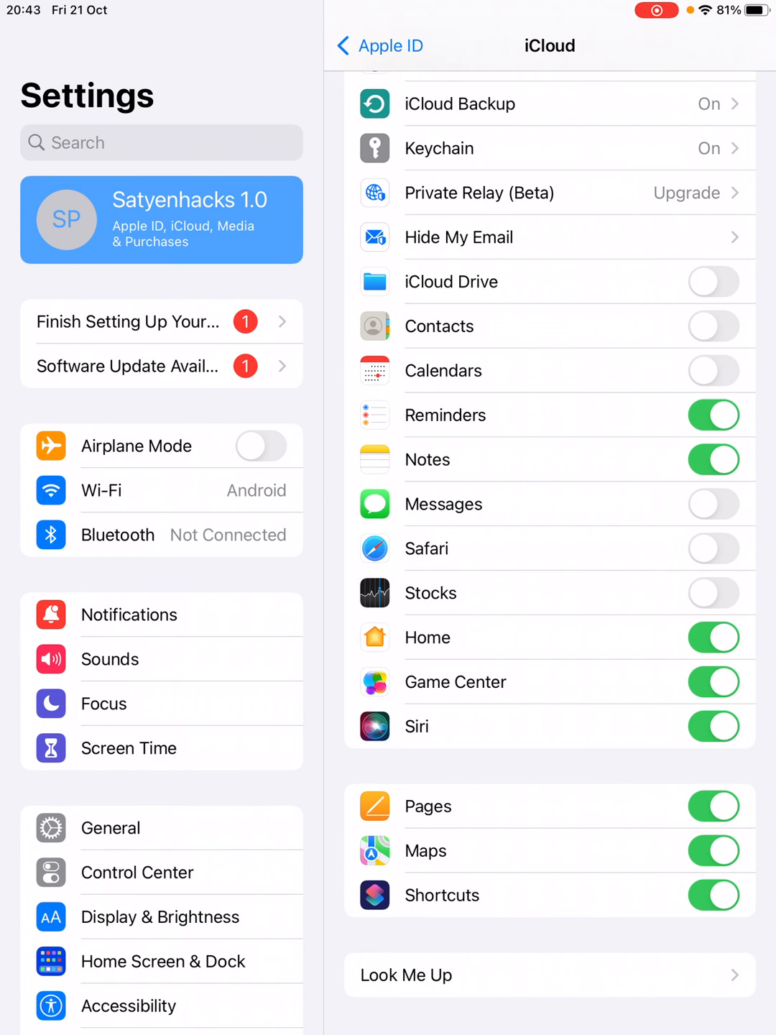
click(713, 682)
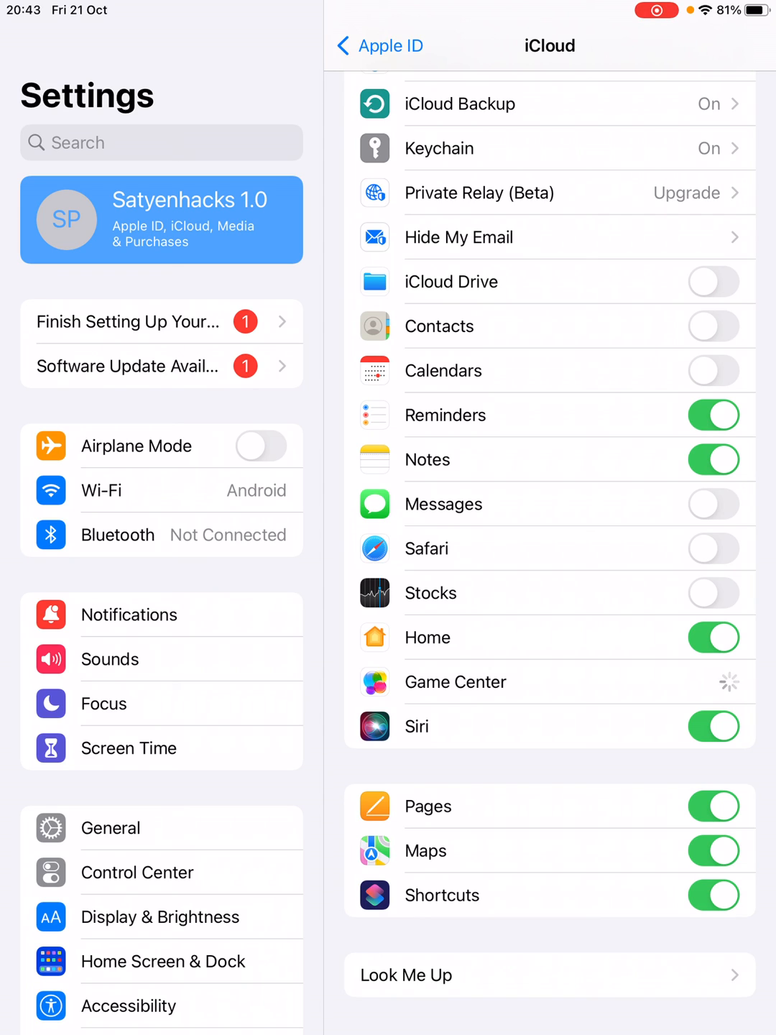
click(713, 681)
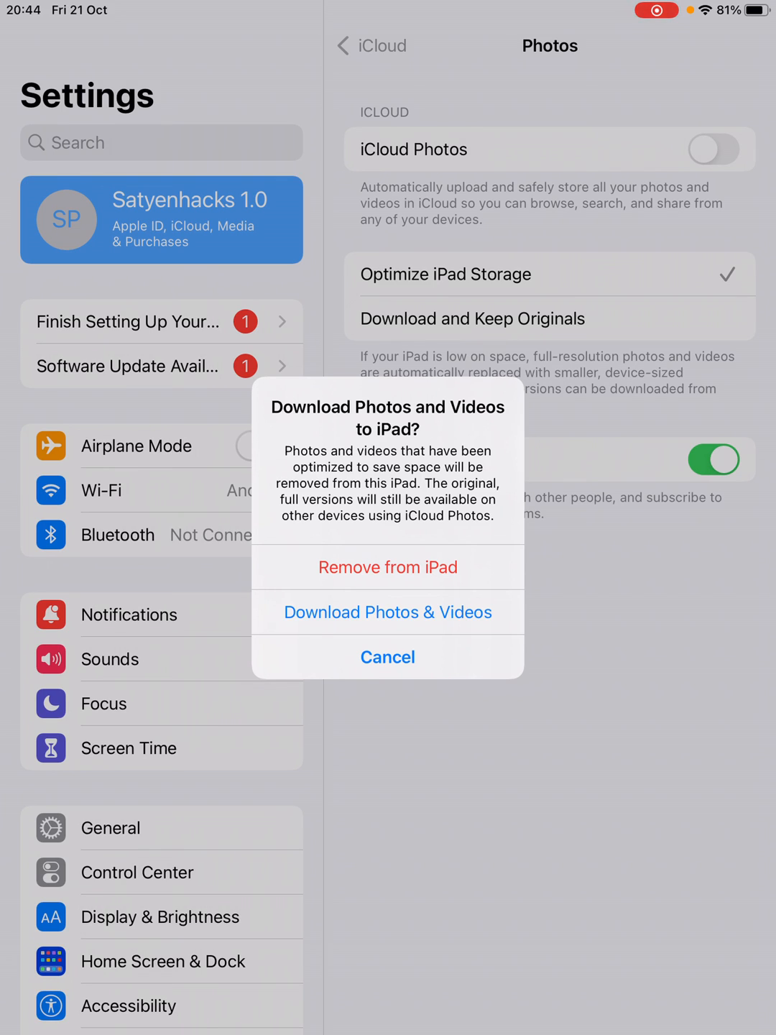
click(388, 612)
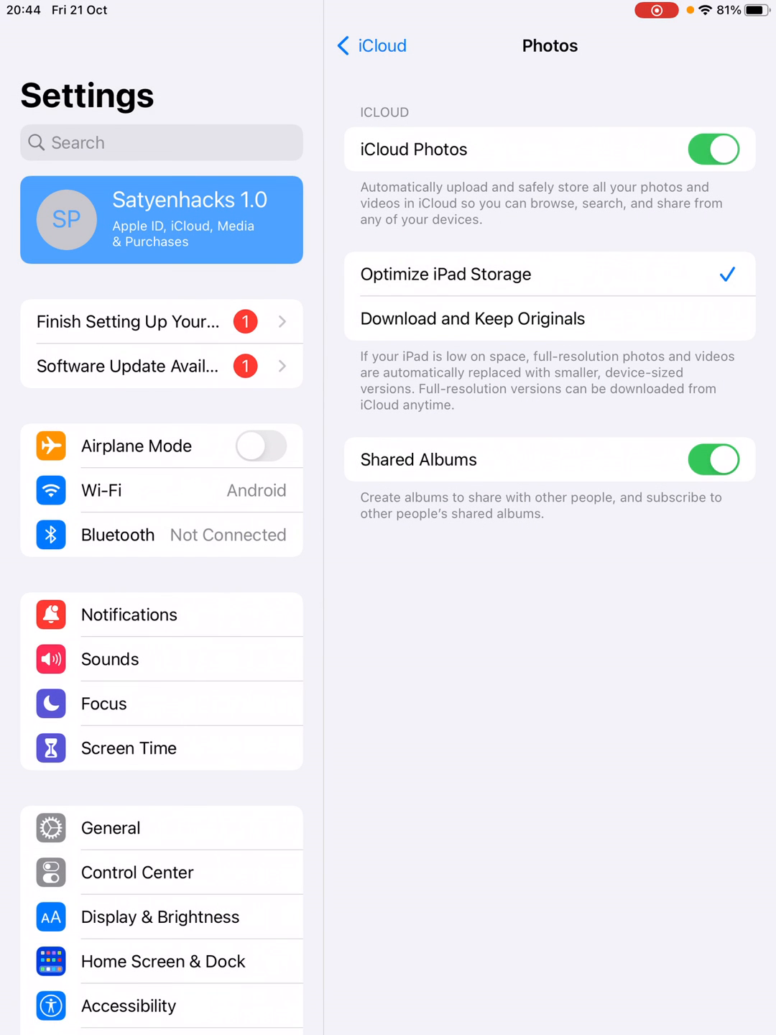
click(370, 45)
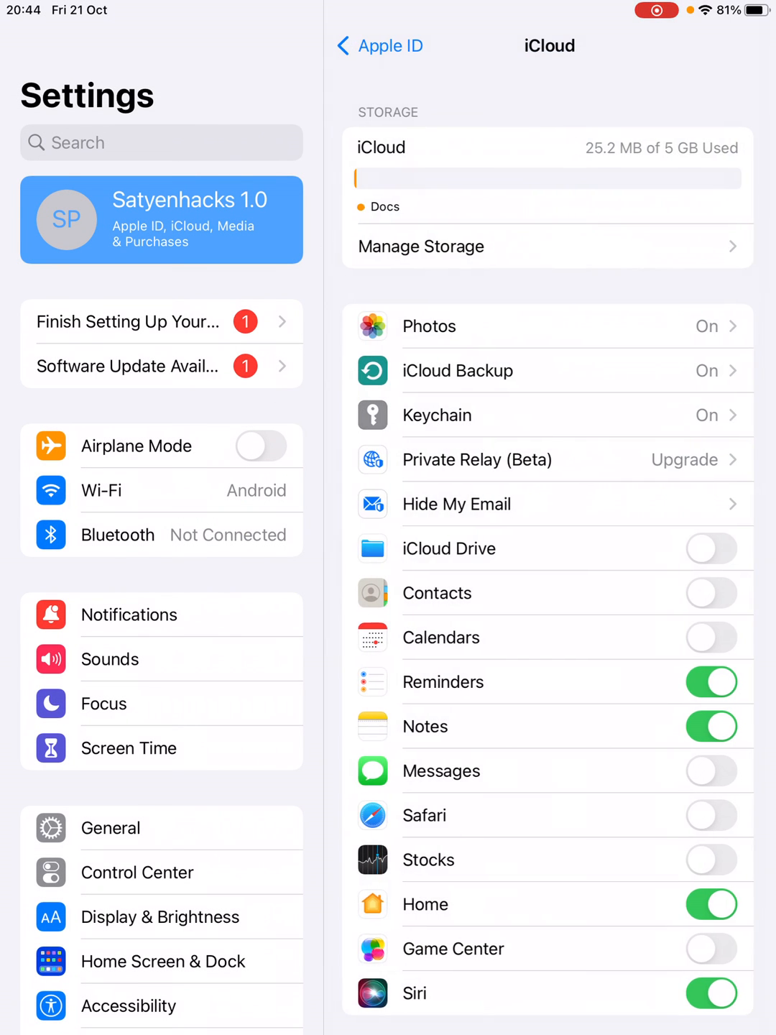